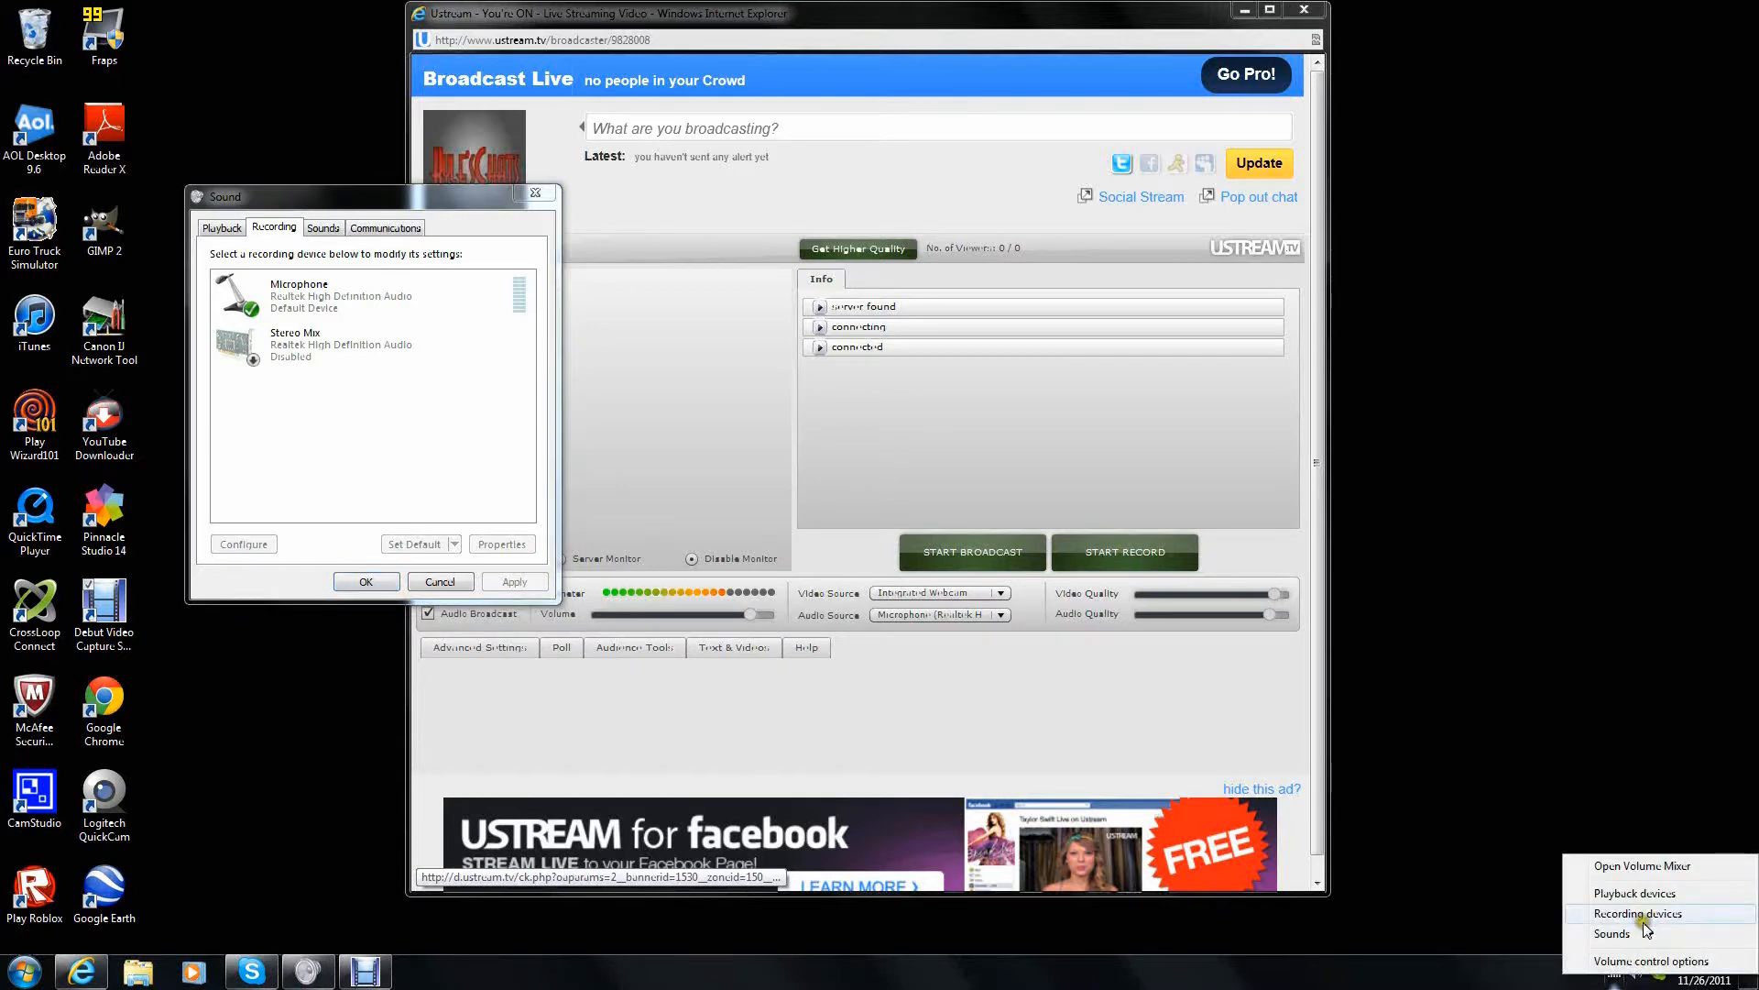
- Make Stereo Mix the default Windows recording device, then close the Sound dialog
left_click(326, 344)
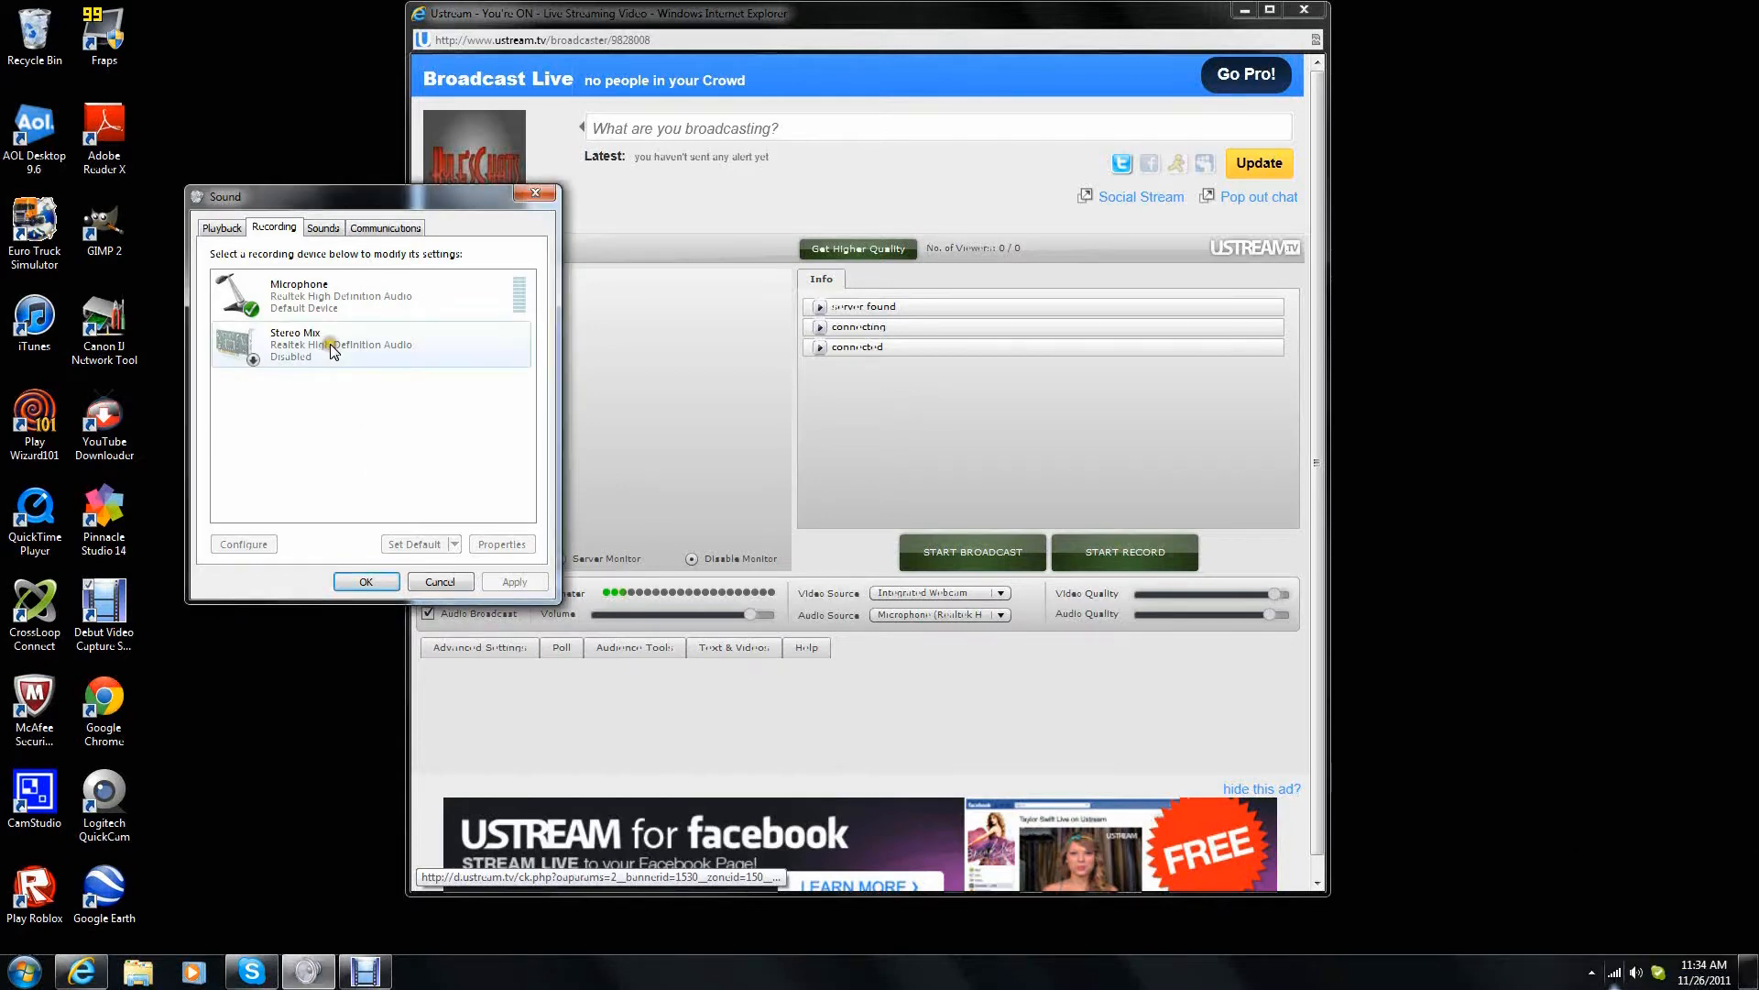
left_click(414, 545)
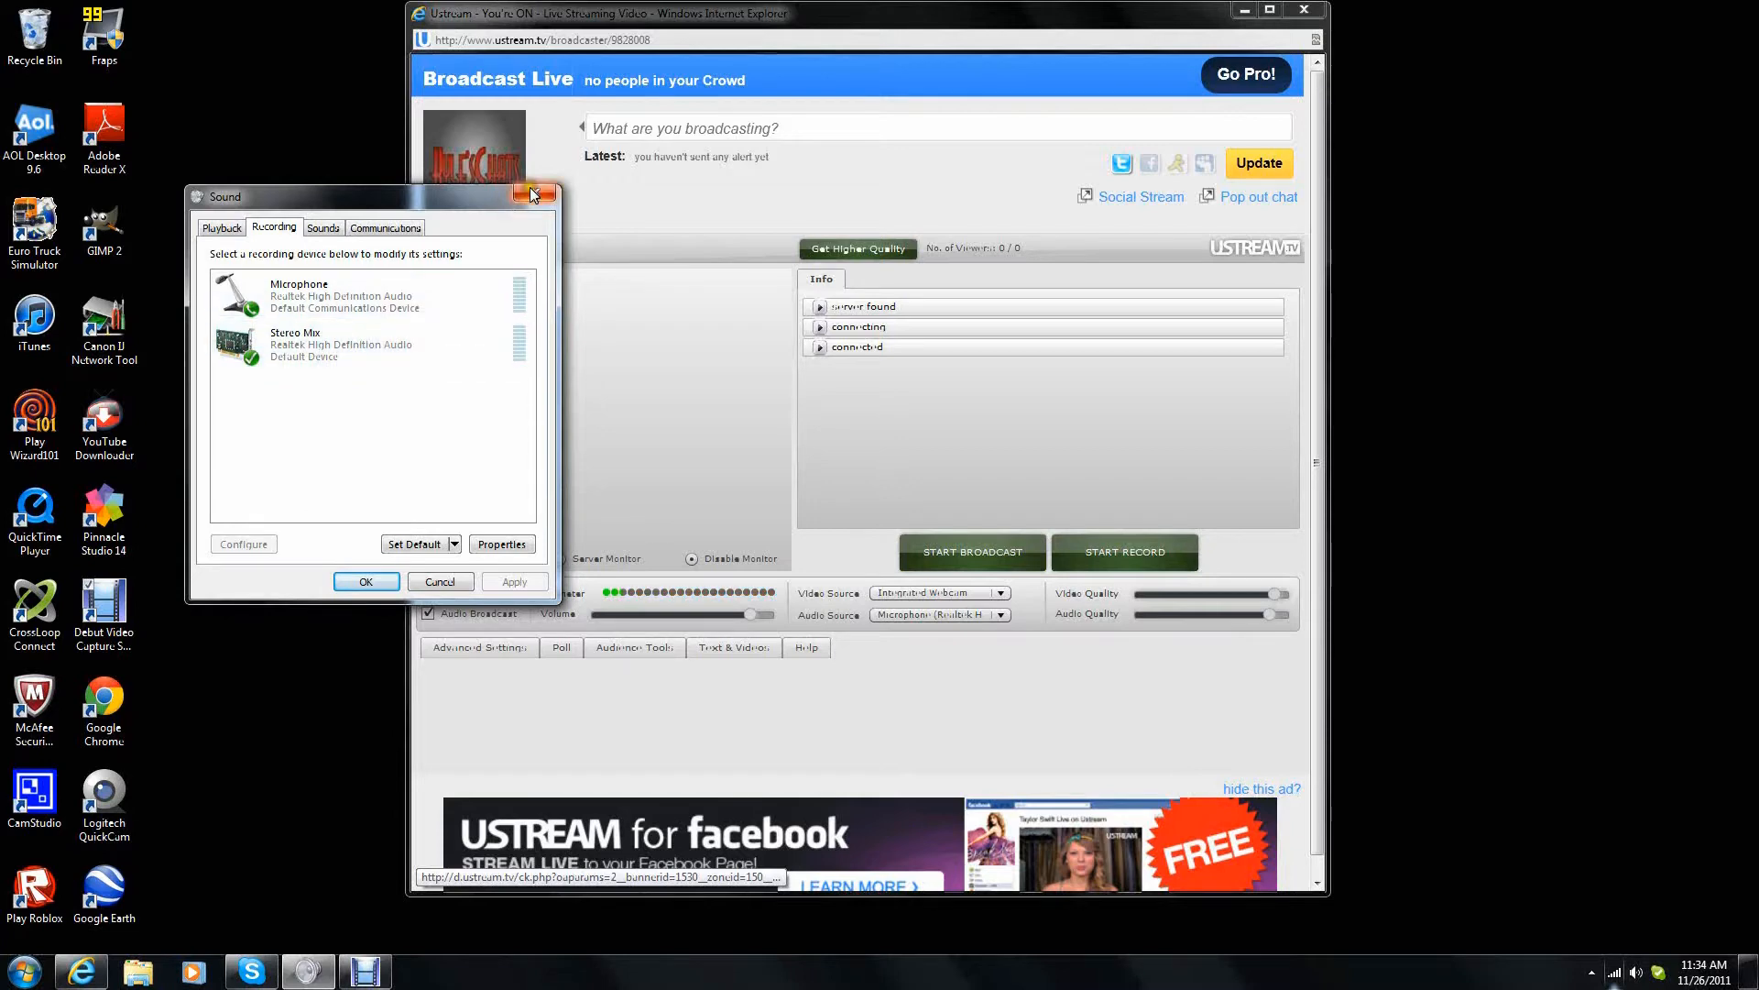
left_click(534, 194)
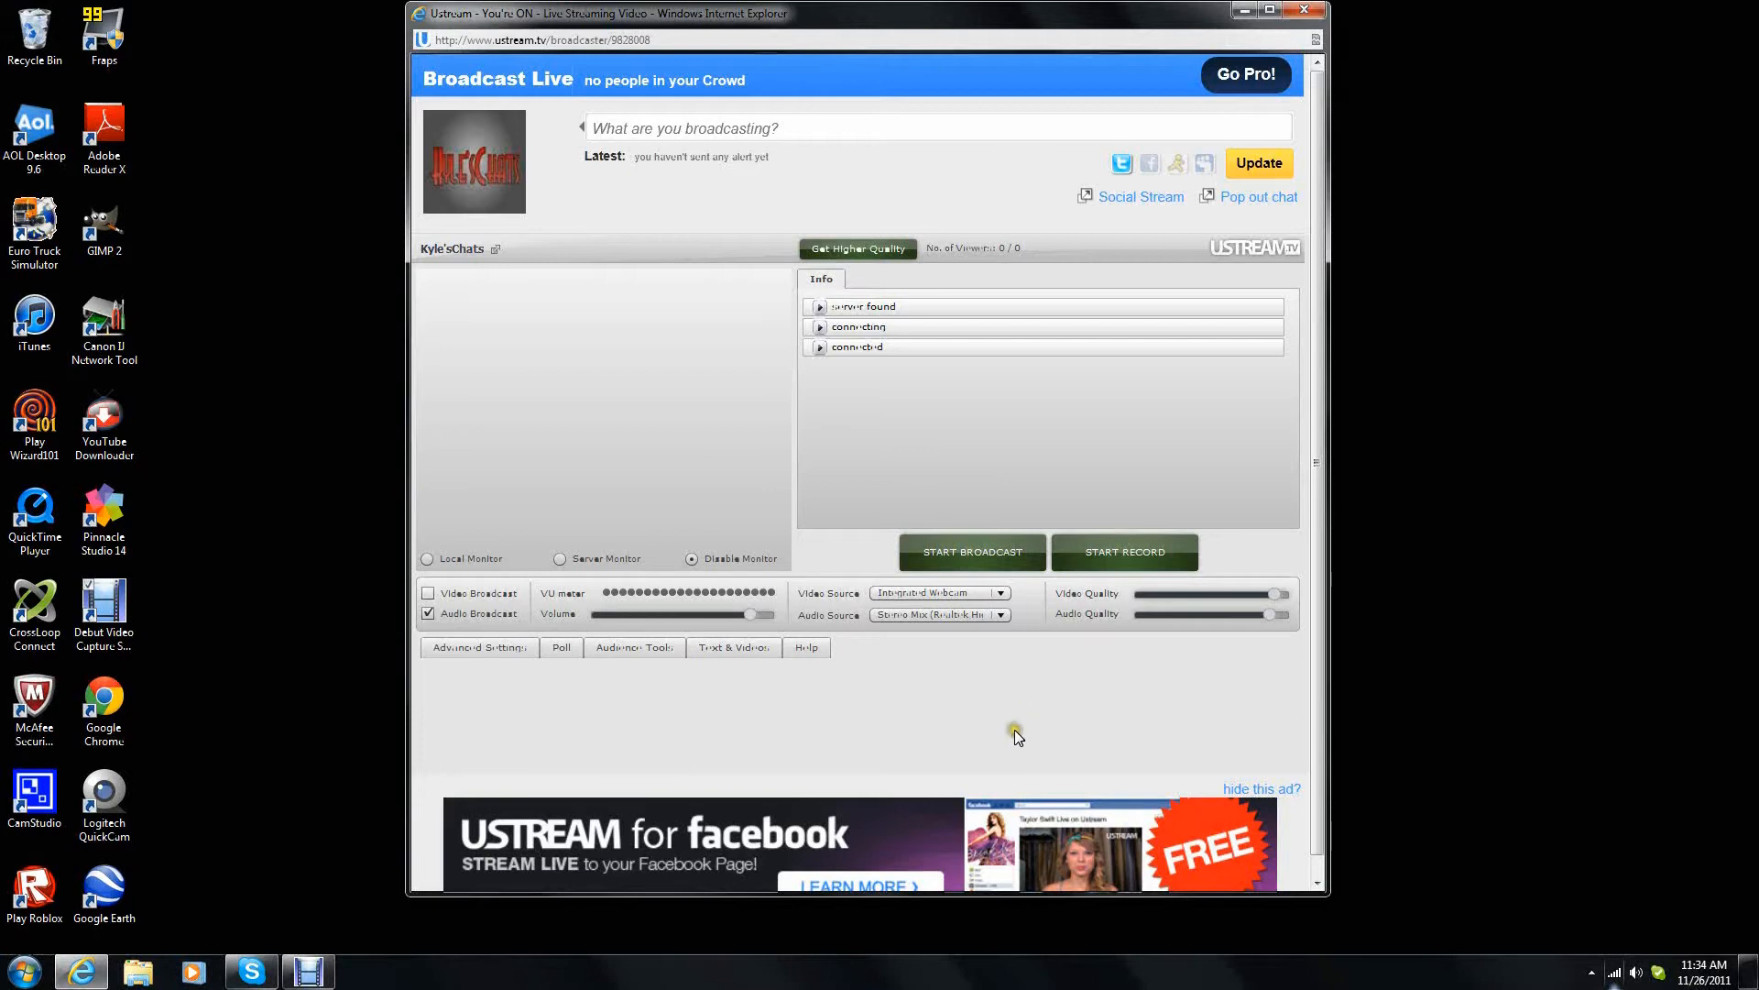
mouse_move(237, 820)
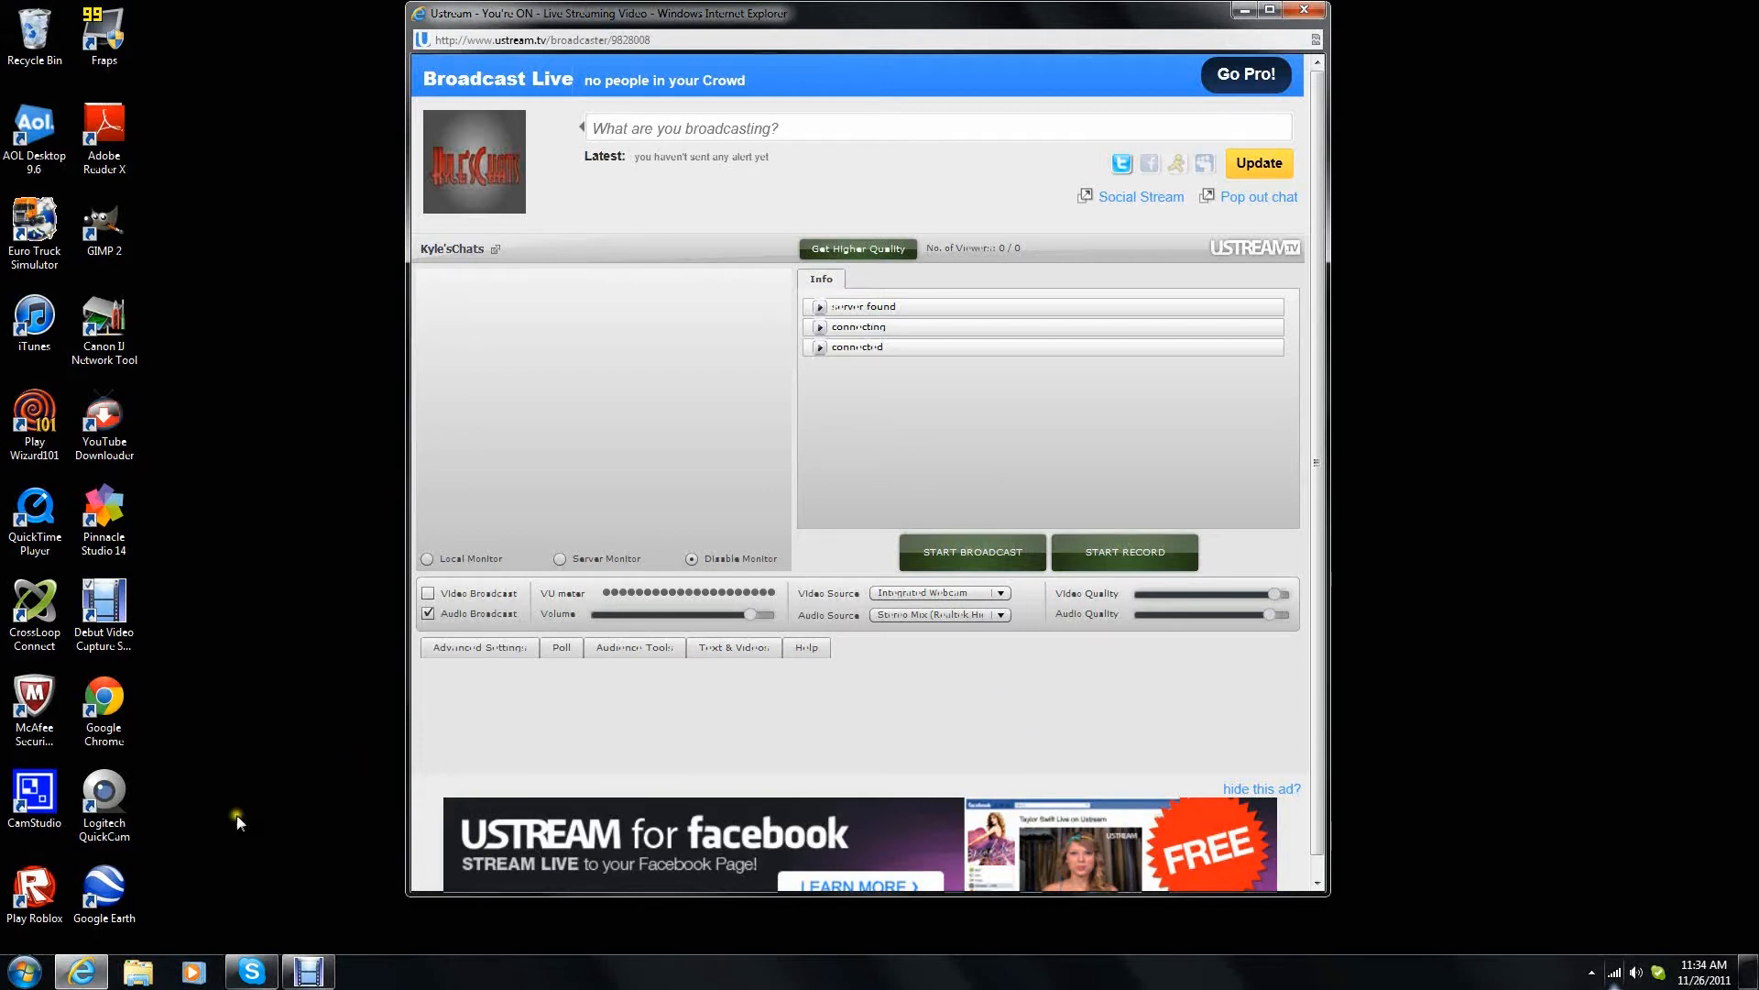
- Search 'itunes' from the Start menu to launch iTunes
left_click(19, 971)
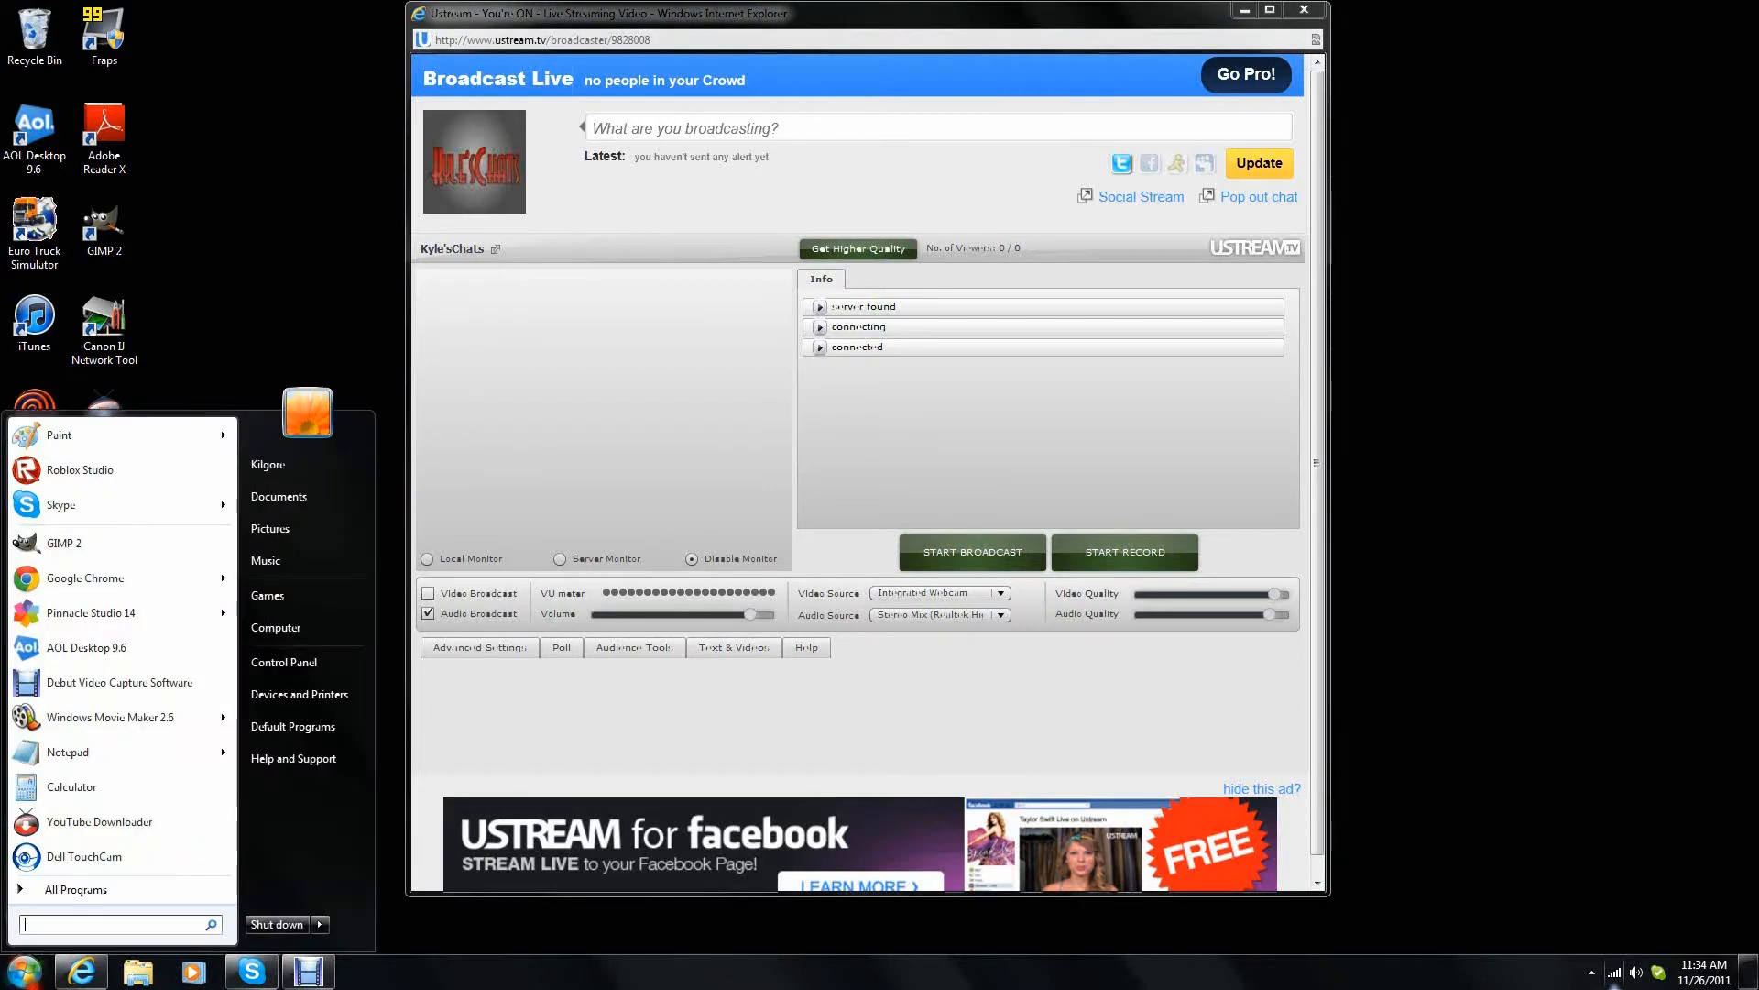
mouse_move(74, 889)
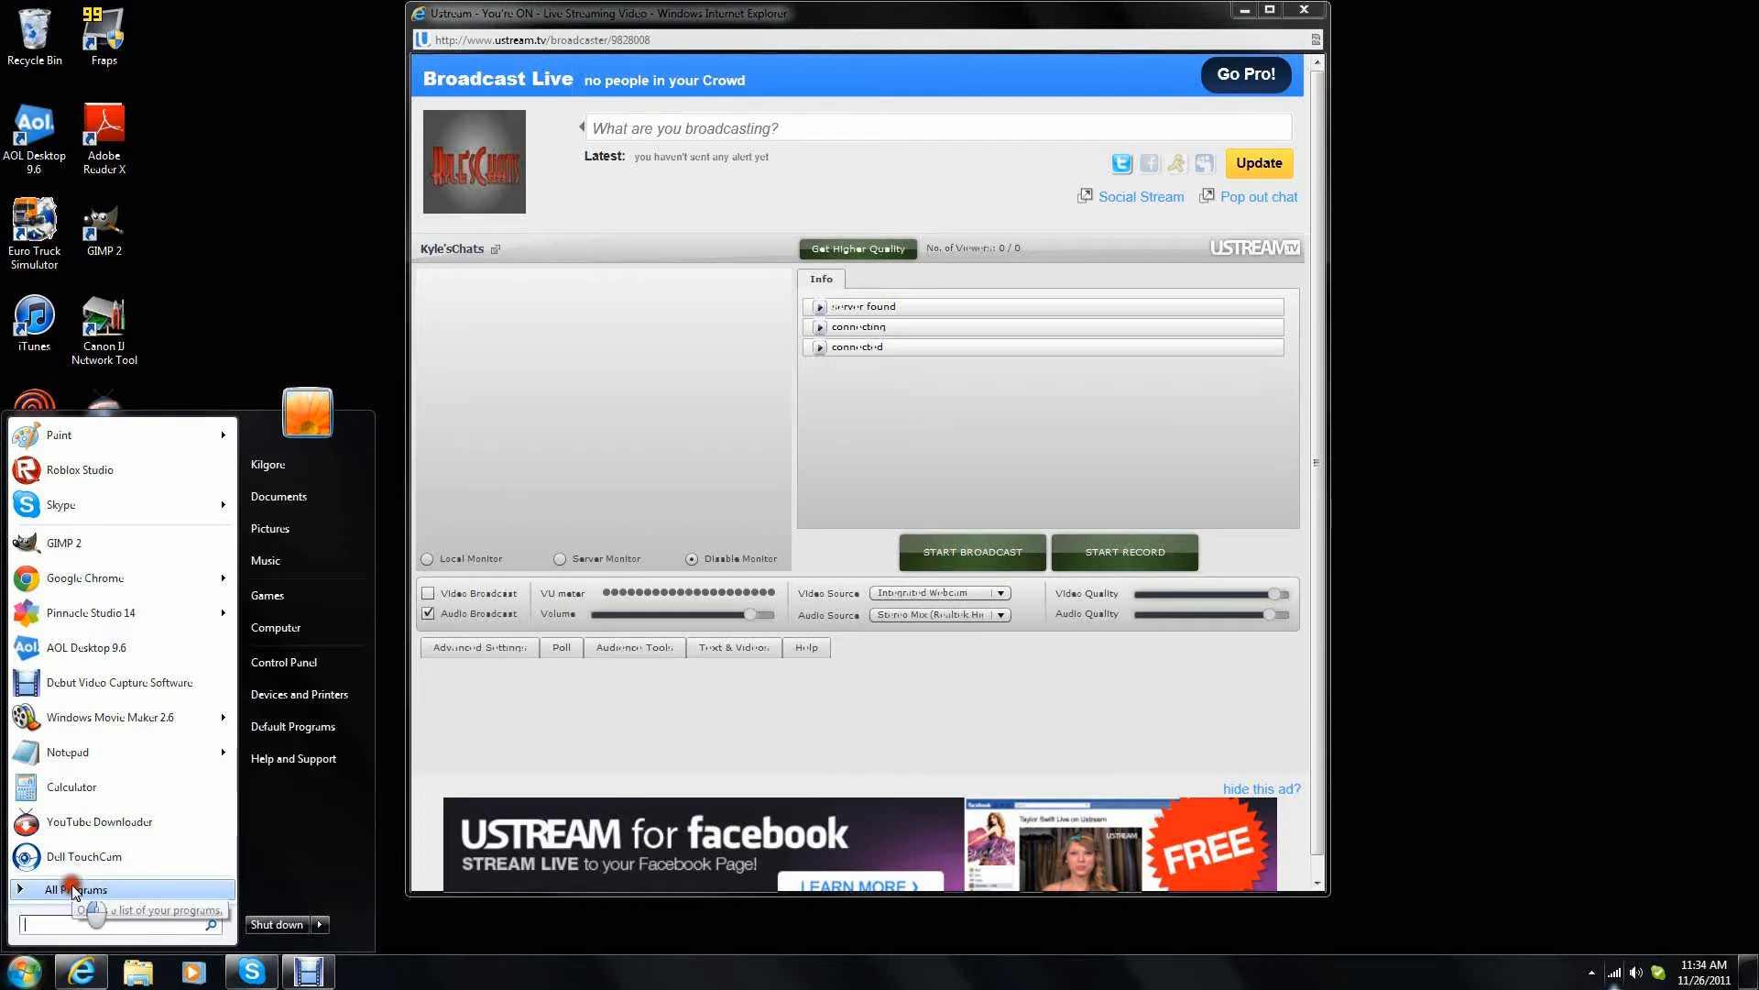
type("itunes")
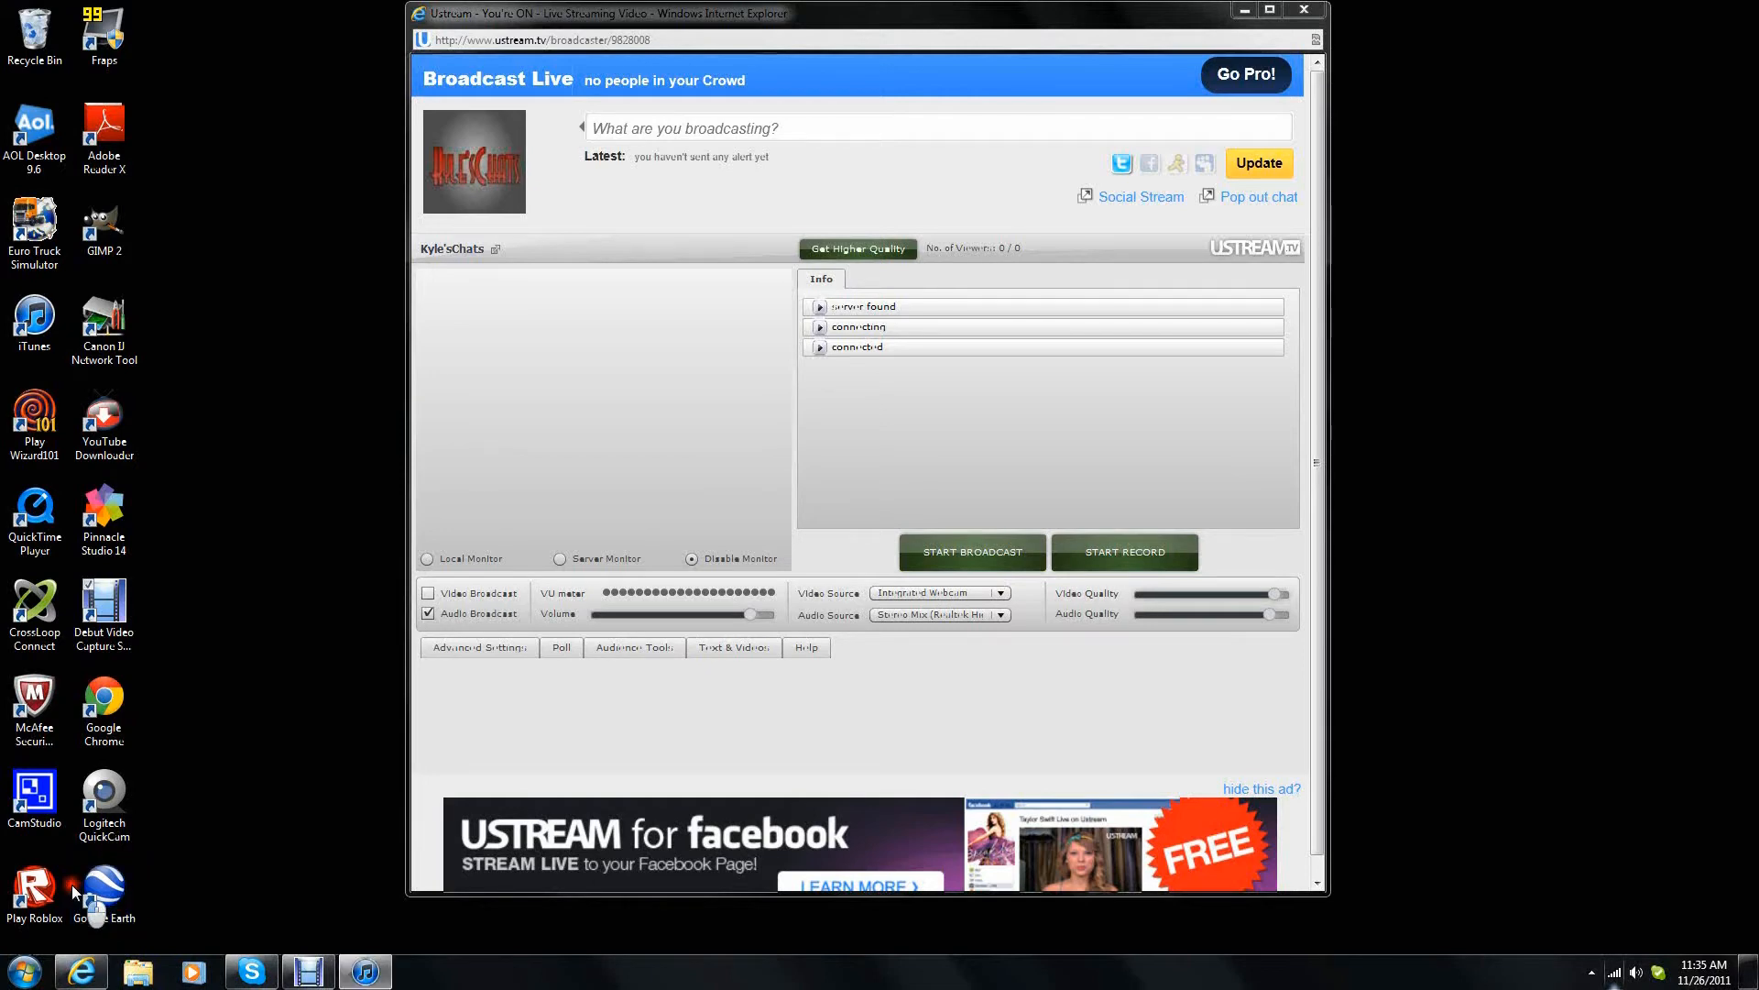
- Play Flo Rida's 'Club Can't Handle Me' from the iTunes music library
left_click(364, 971)
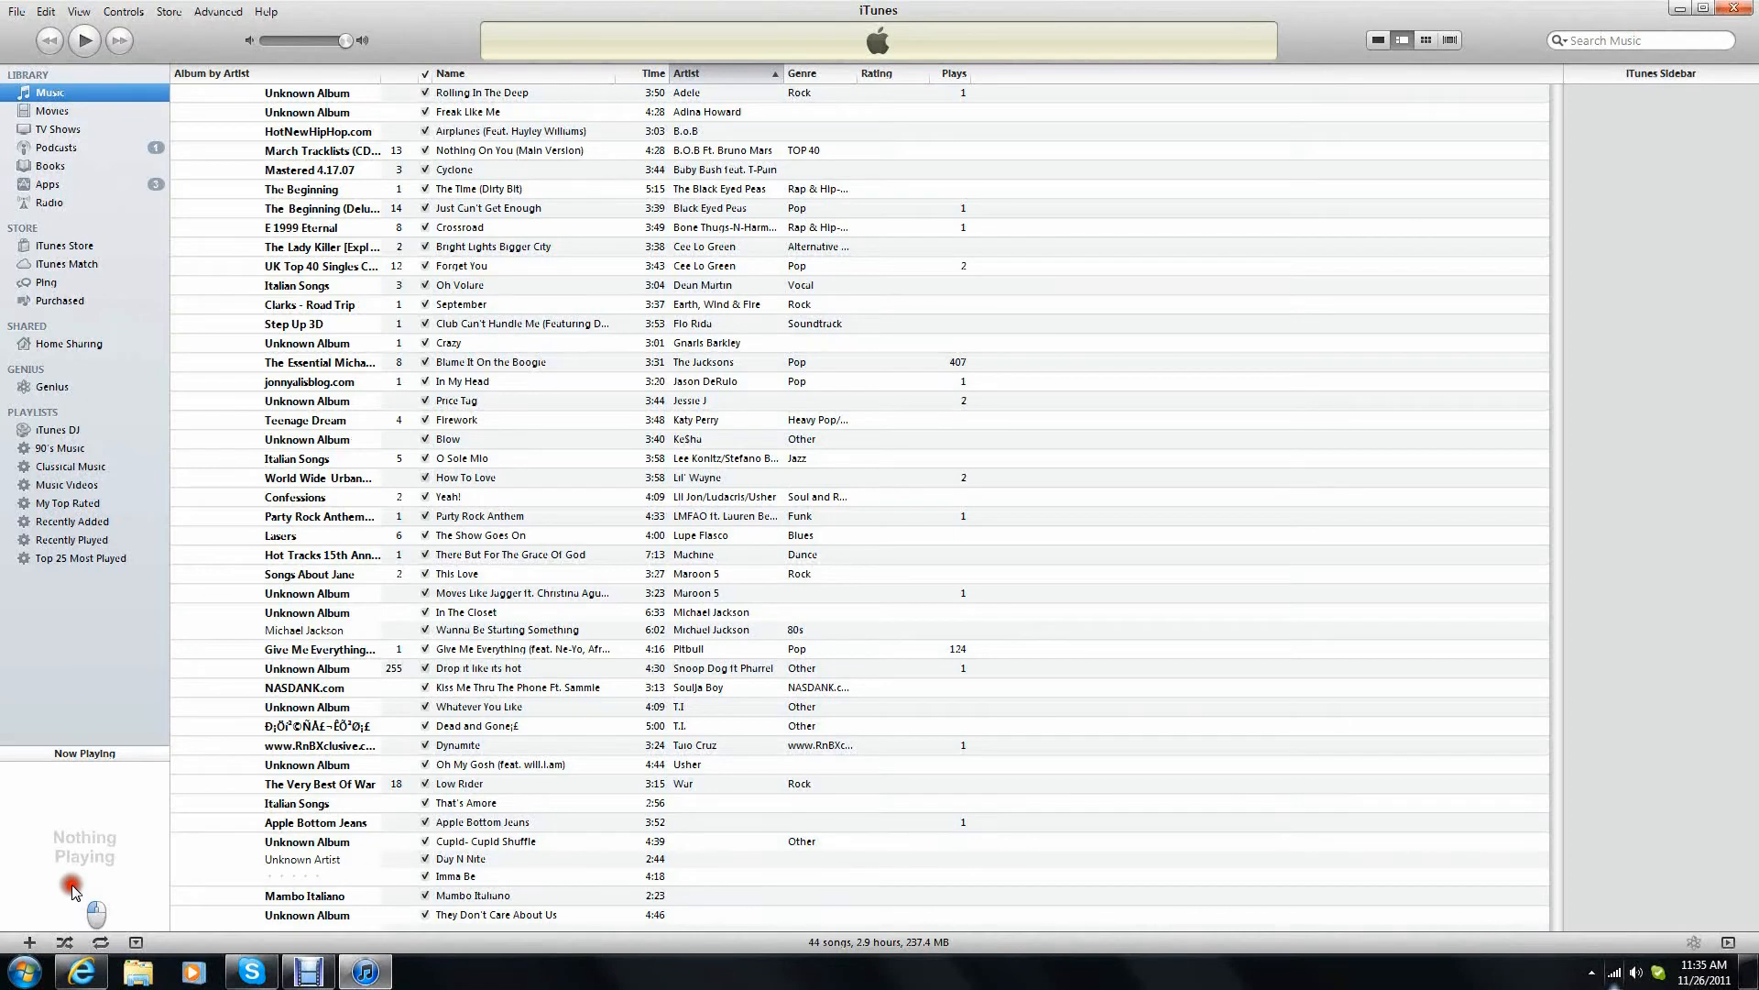
mouse_move(460, 524)
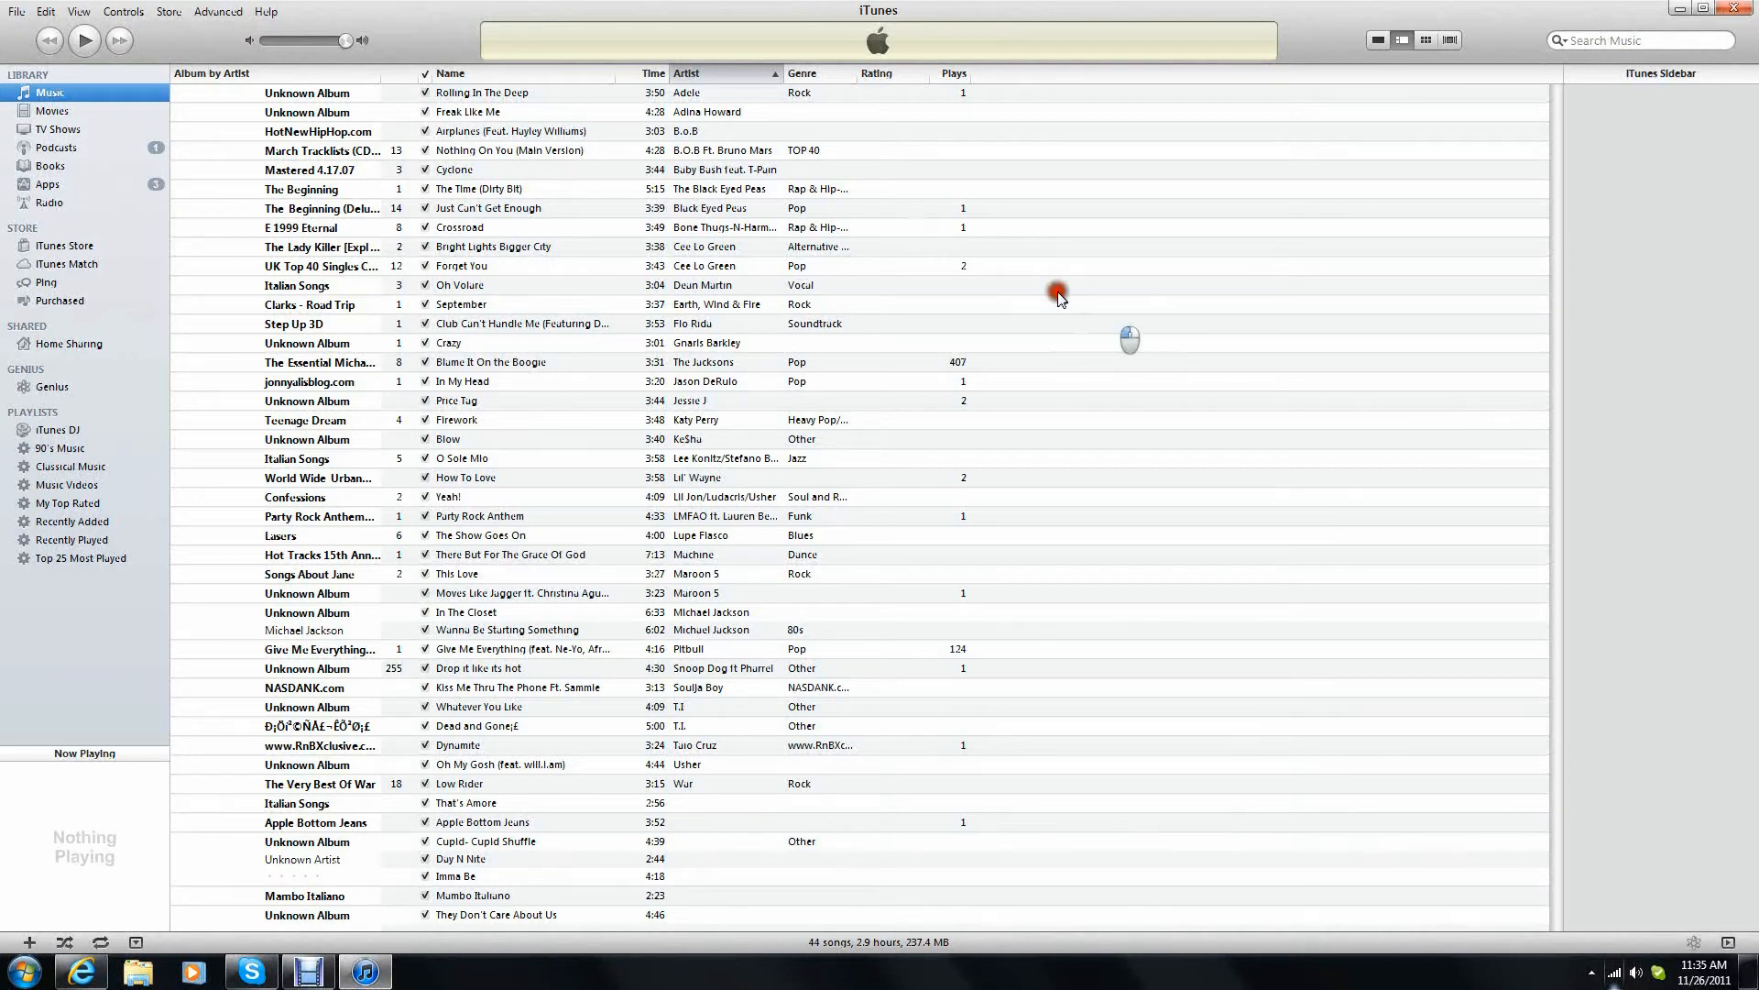
mouse_move(590, 814)
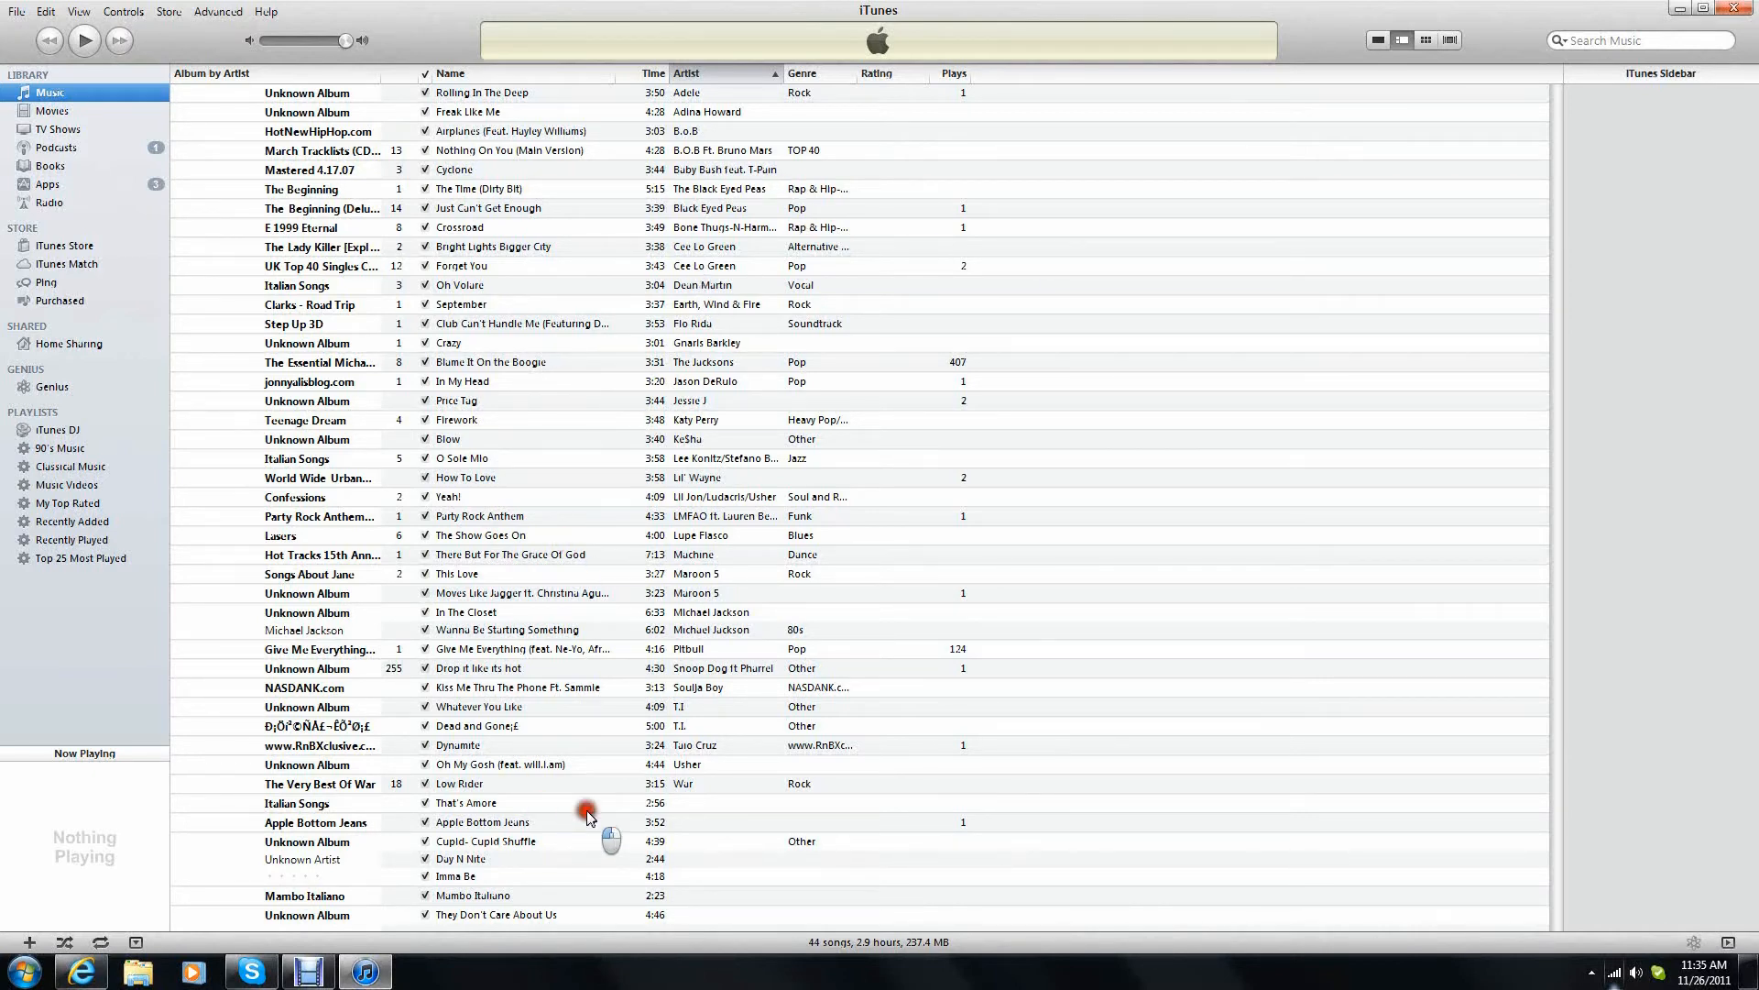
mouse_move(505, 828)
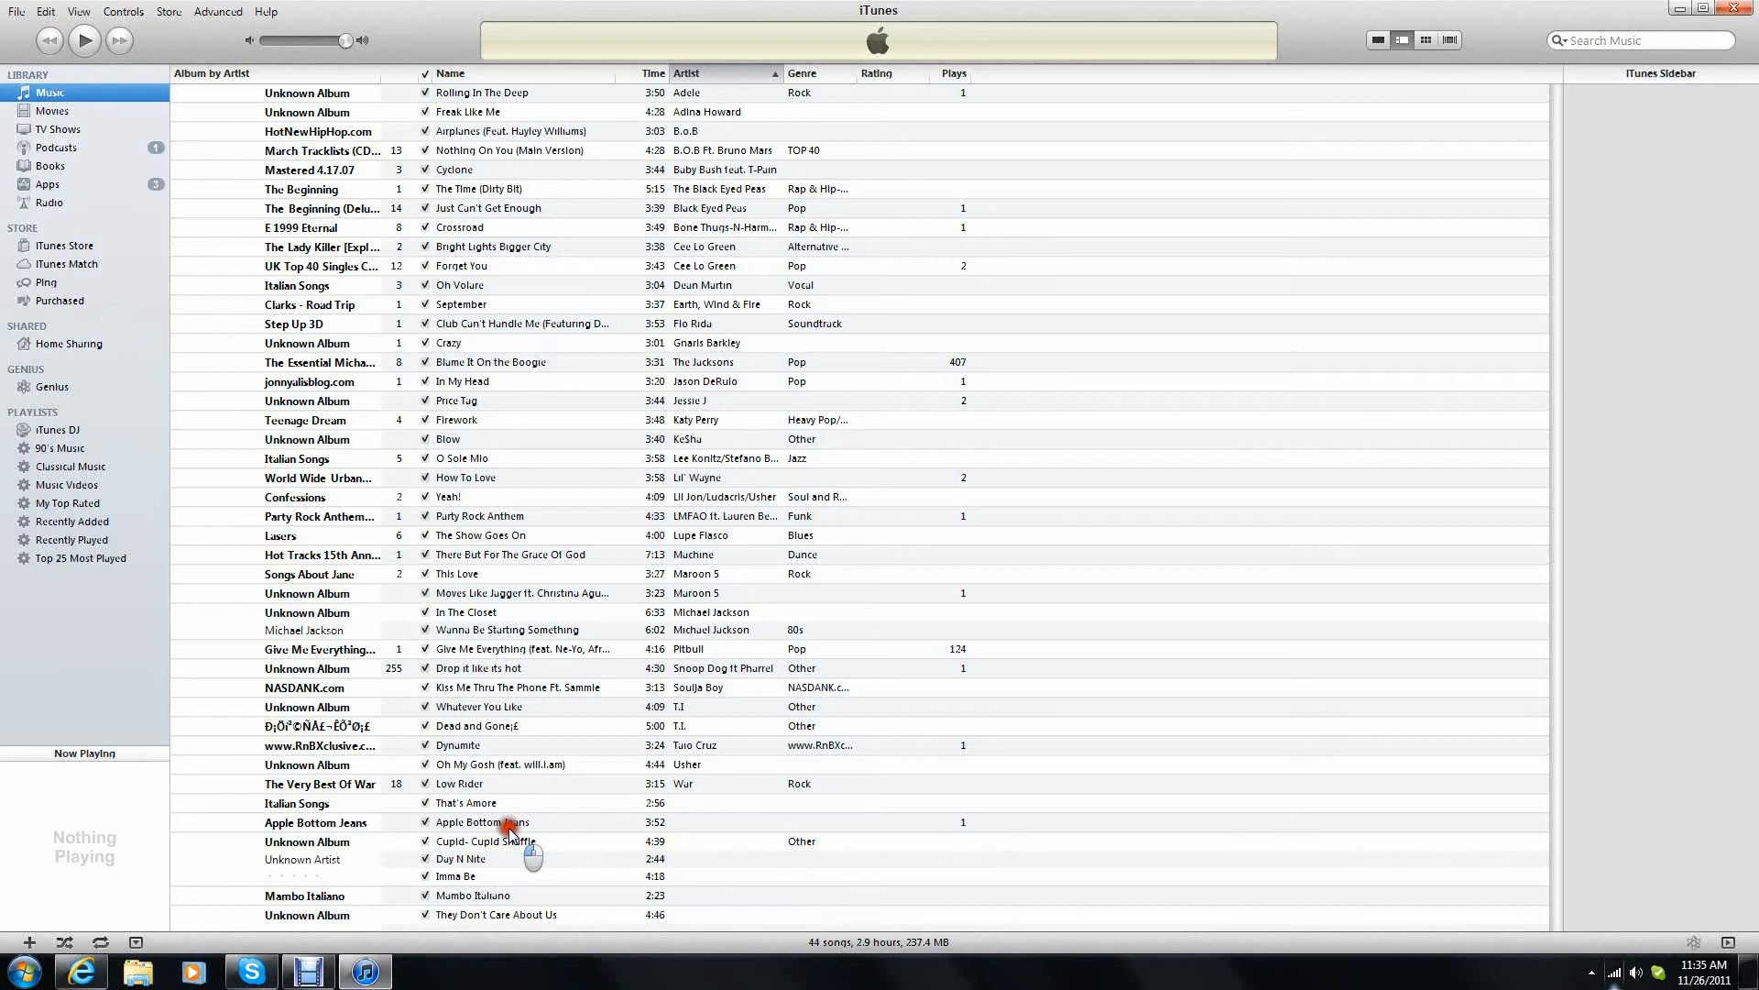
mouse_move(505, 538)
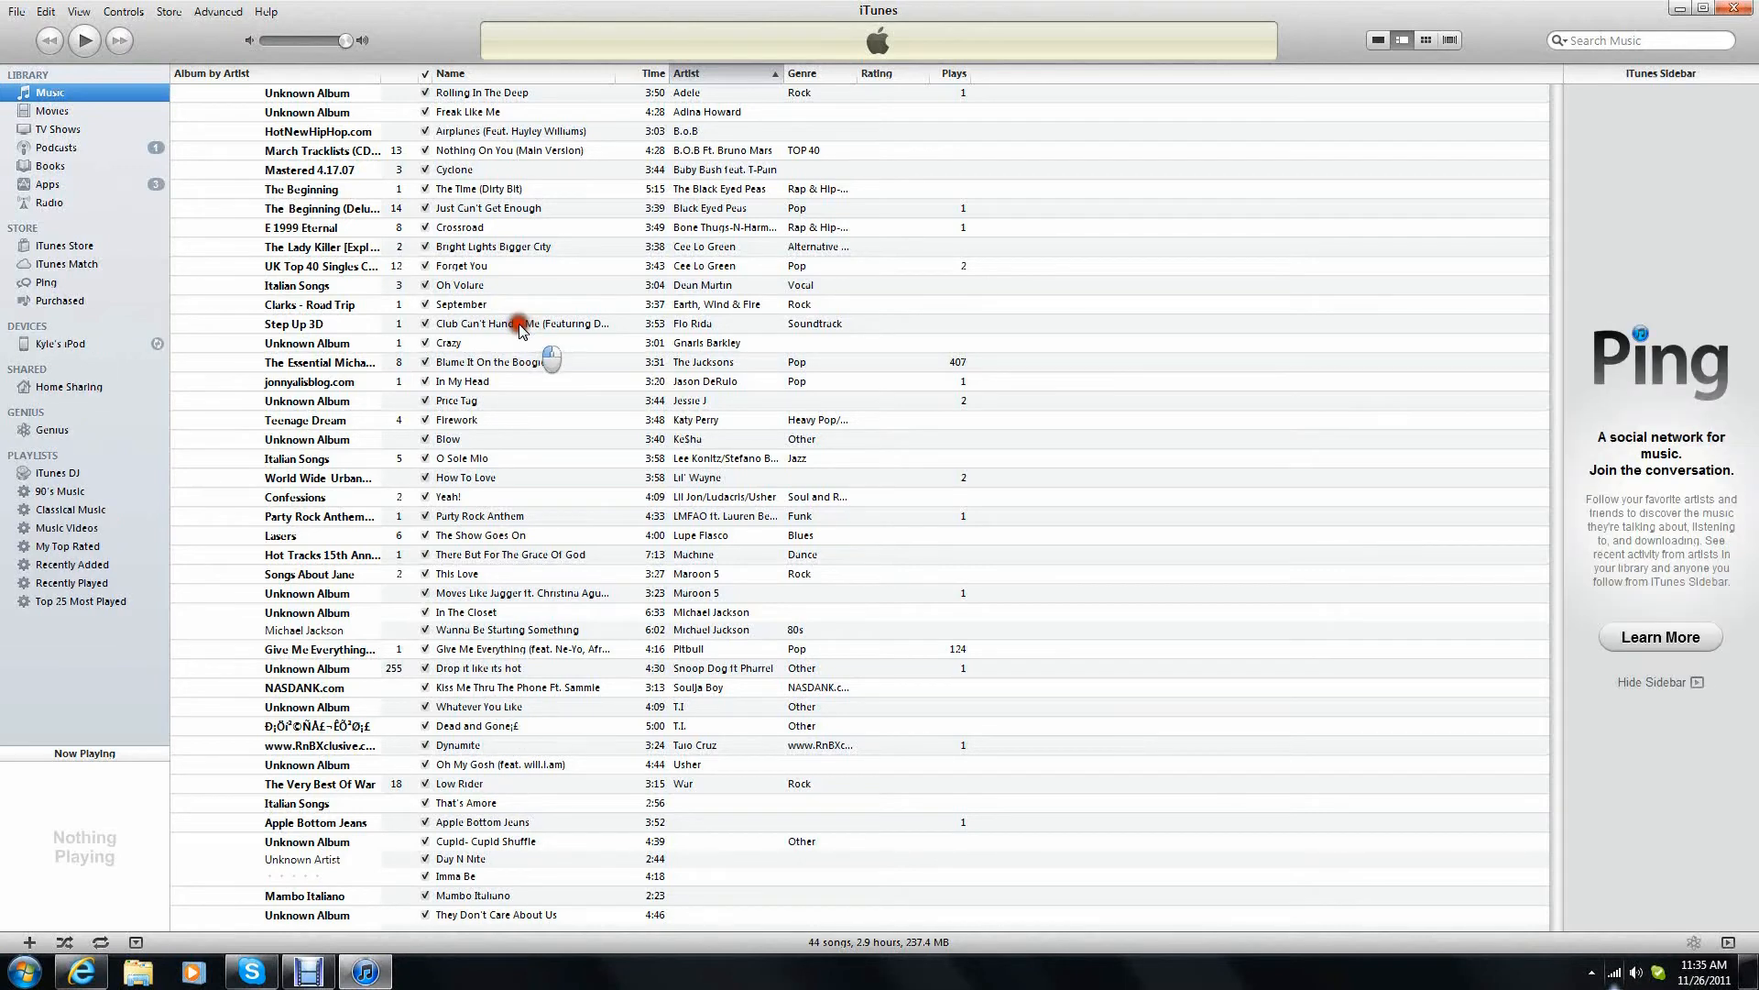
left_click(521, 323)
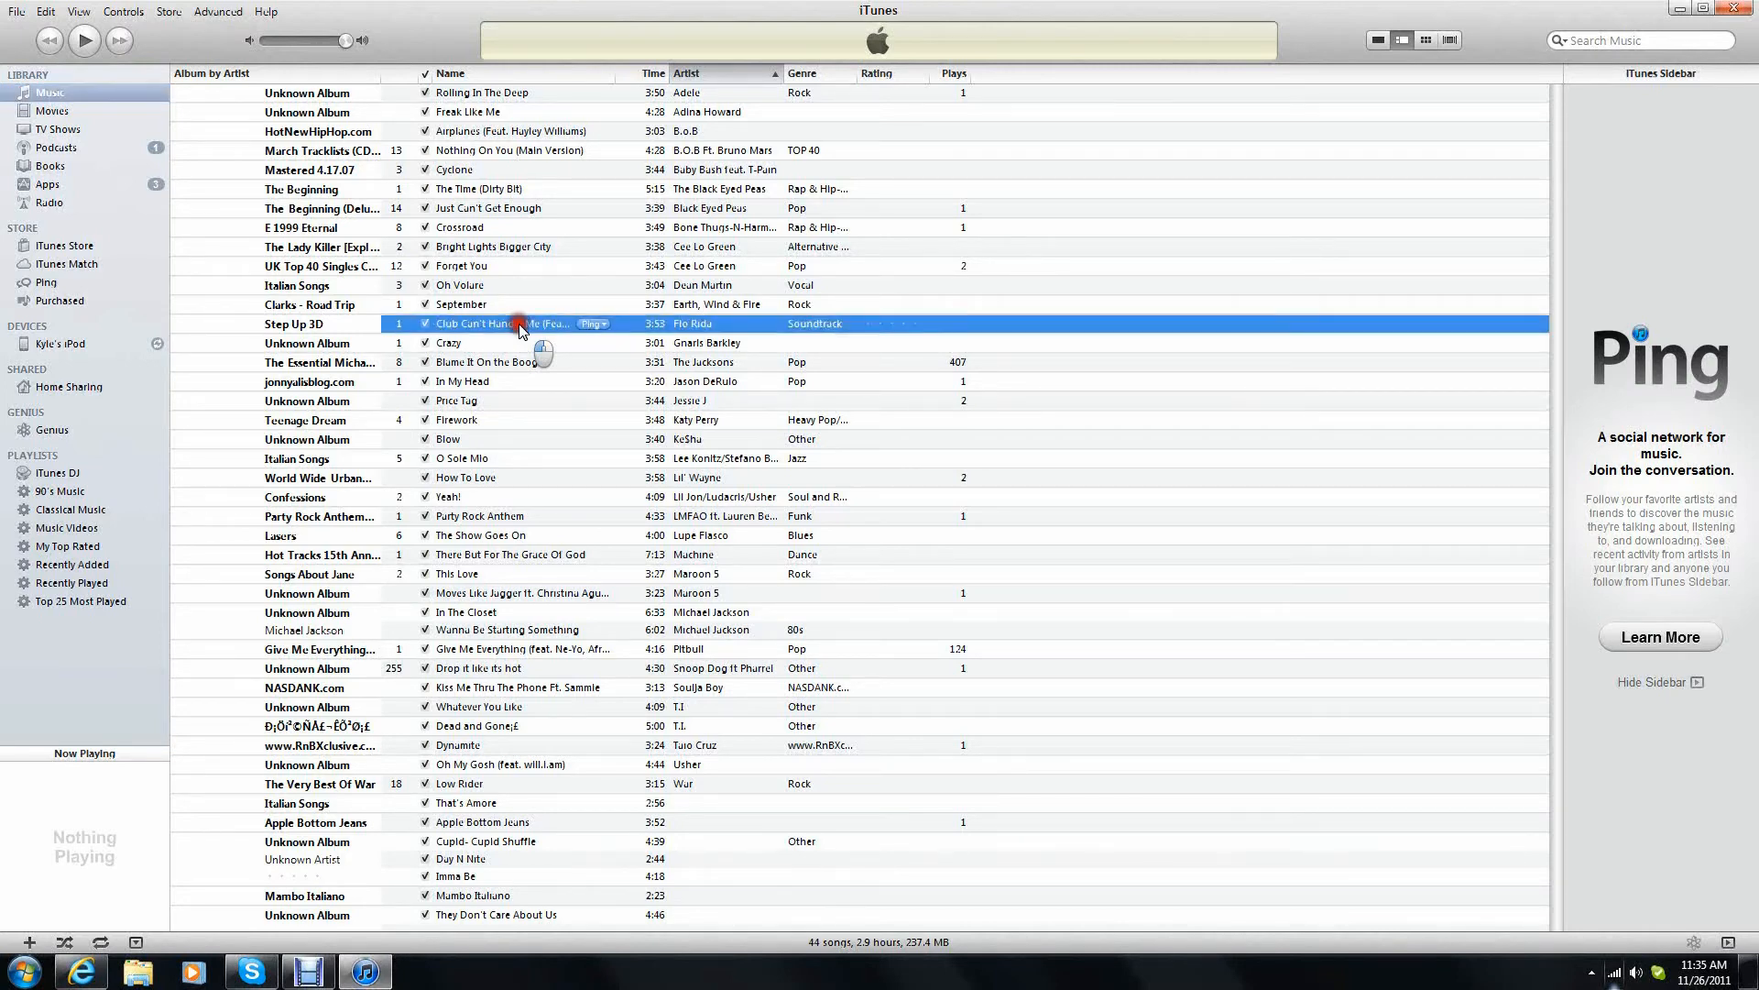
double_click(501, 323)
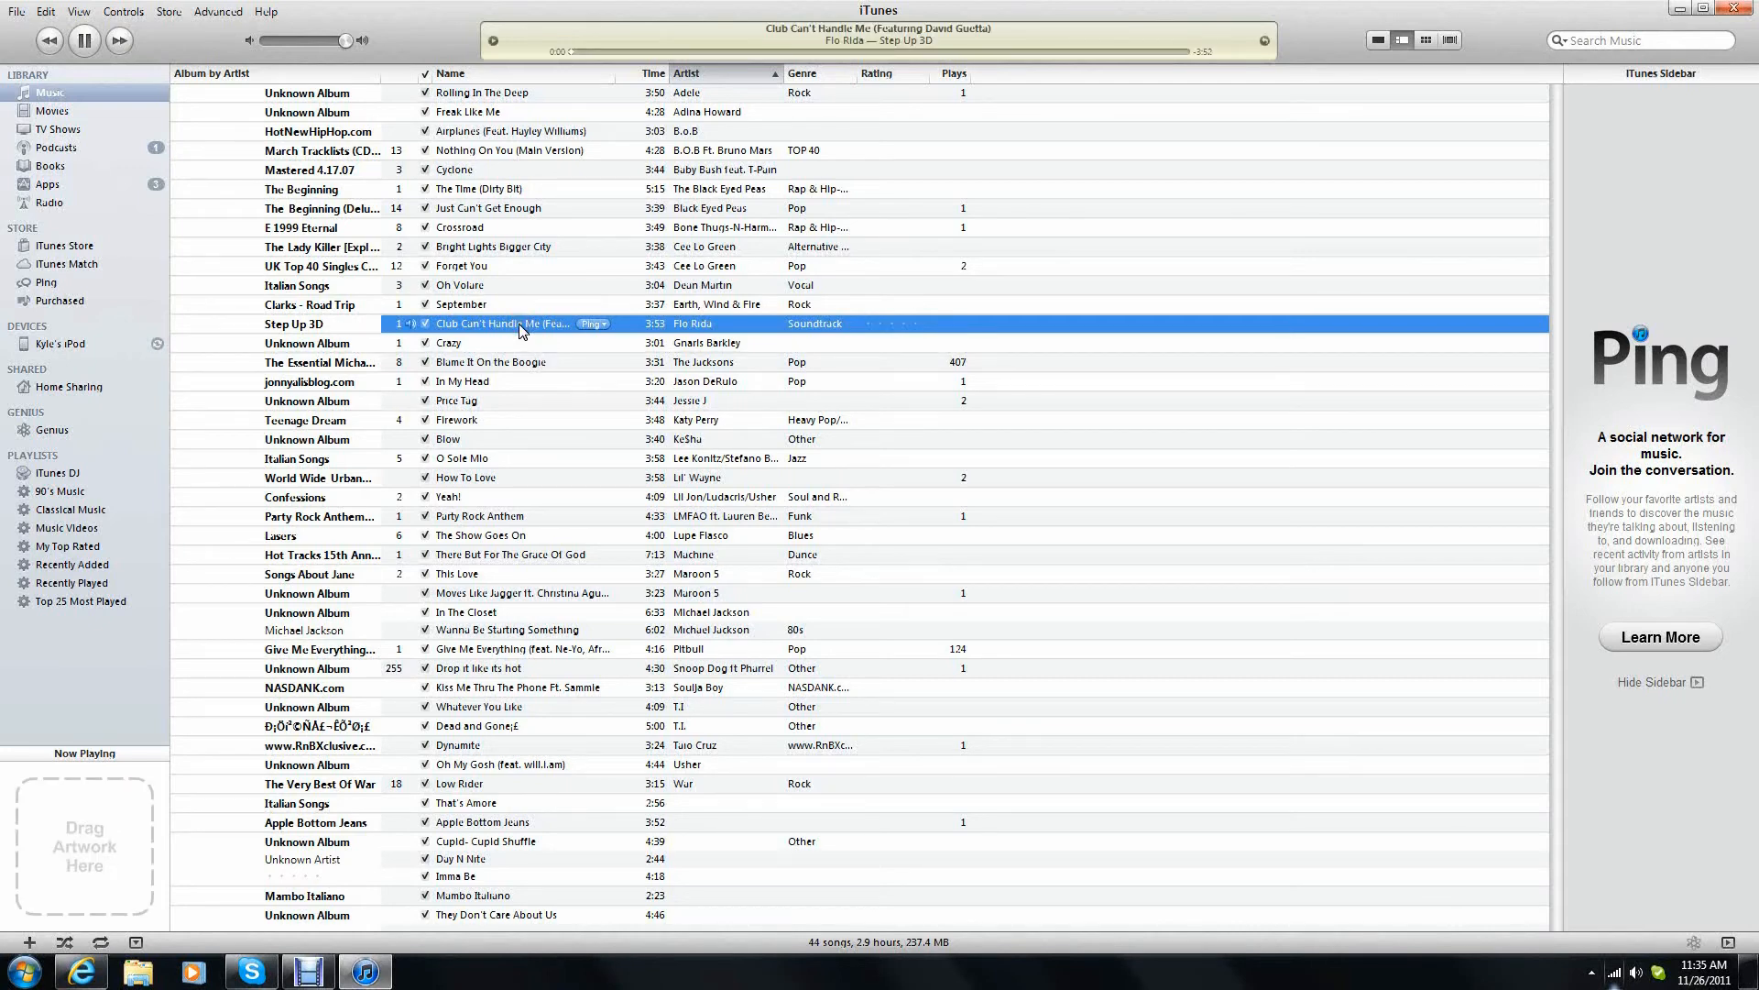